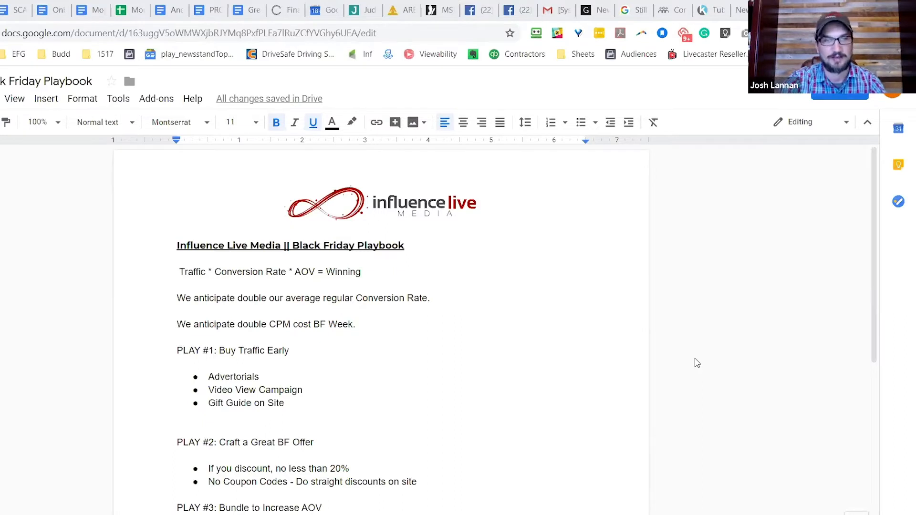
# Scroll down the playbook toward the PLAY #1 bullets.
pyautogui.scroll(-3)
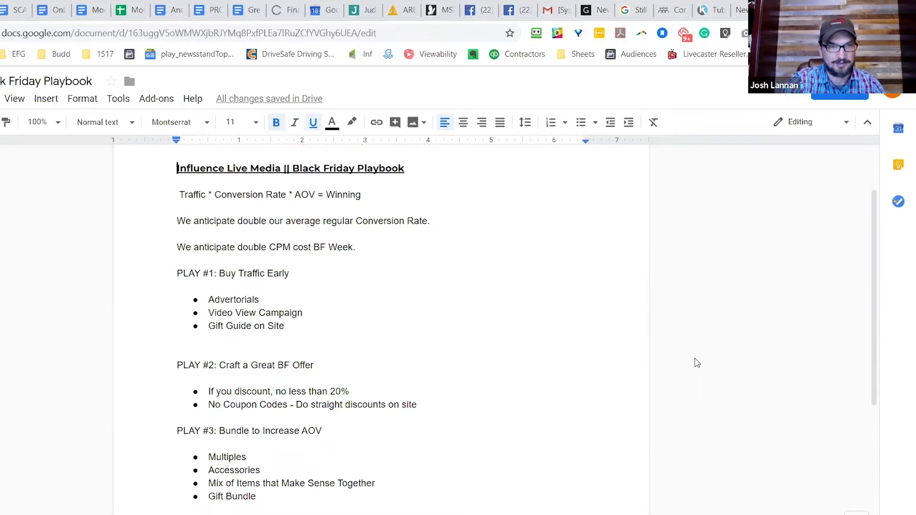
pyautogui.scroll(-3)
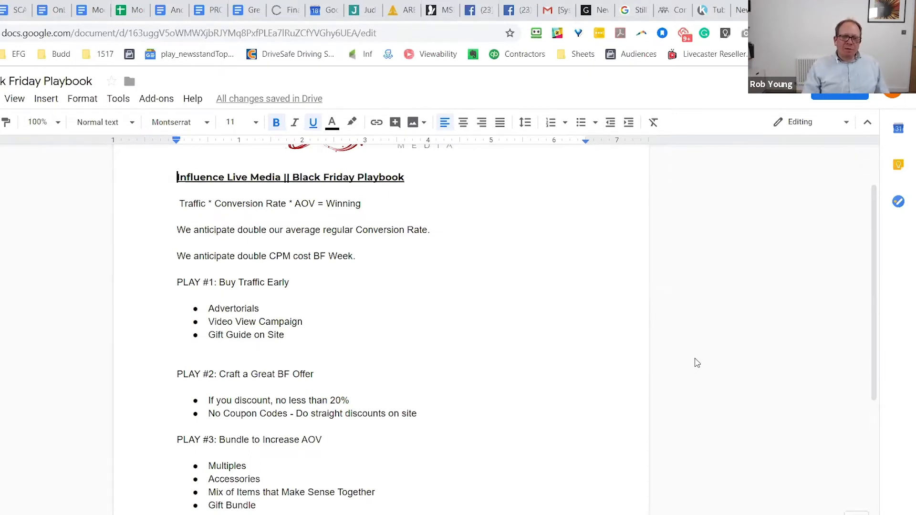
pyautogui.moveTo(687, 365)
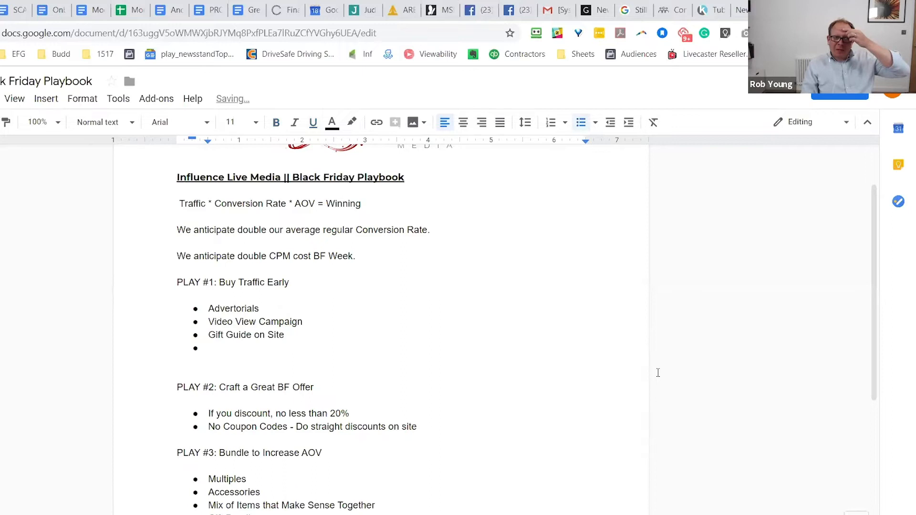
# Add 'Email Addresses (Contests etc)' as the fourth bullet under PLAY #1.
pyautogui.write('Email A')
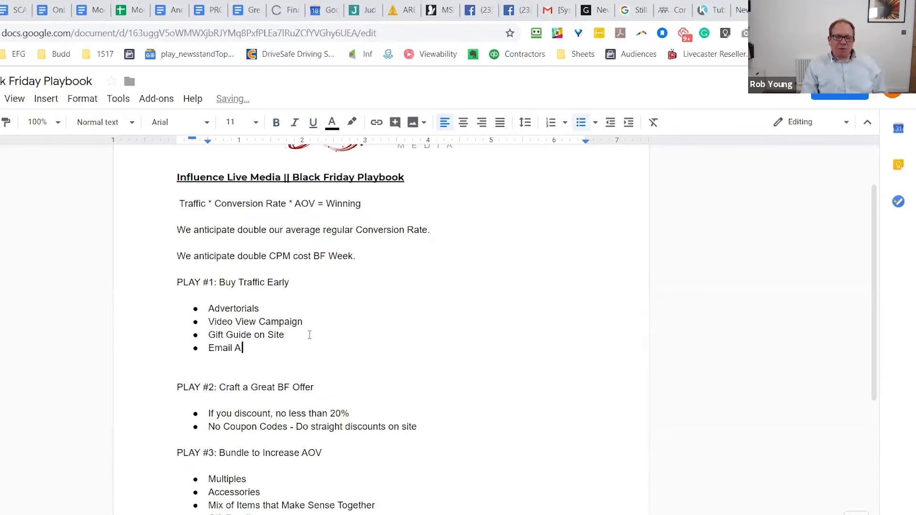
pyautogui.write('ddresses')
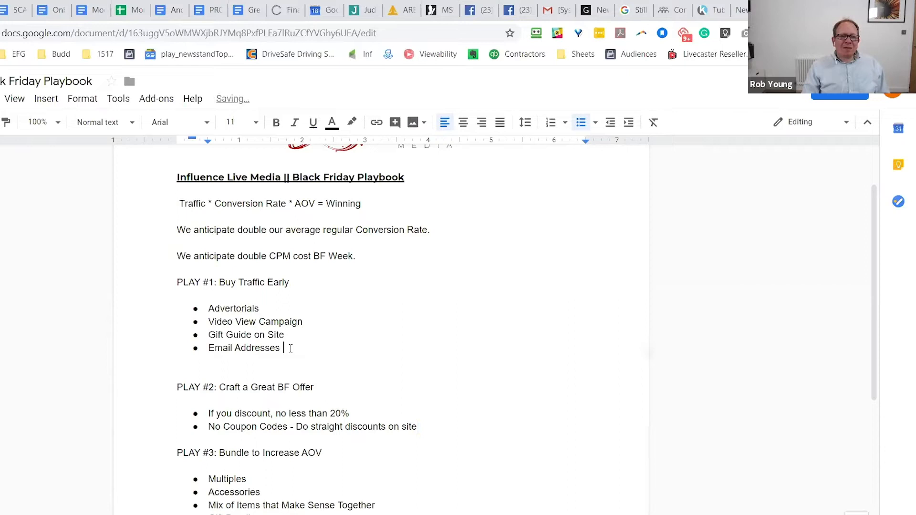
pyautogui.write('(Contests etc')
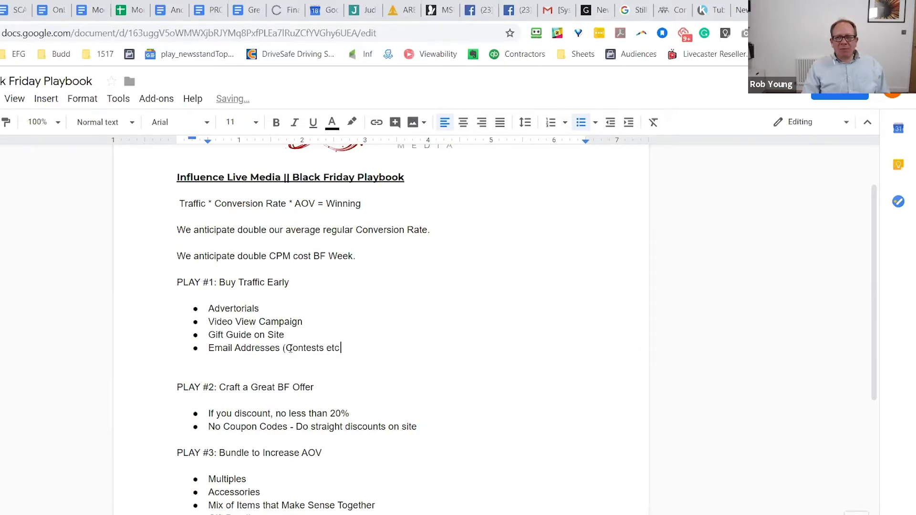
pyautogui.write(')')
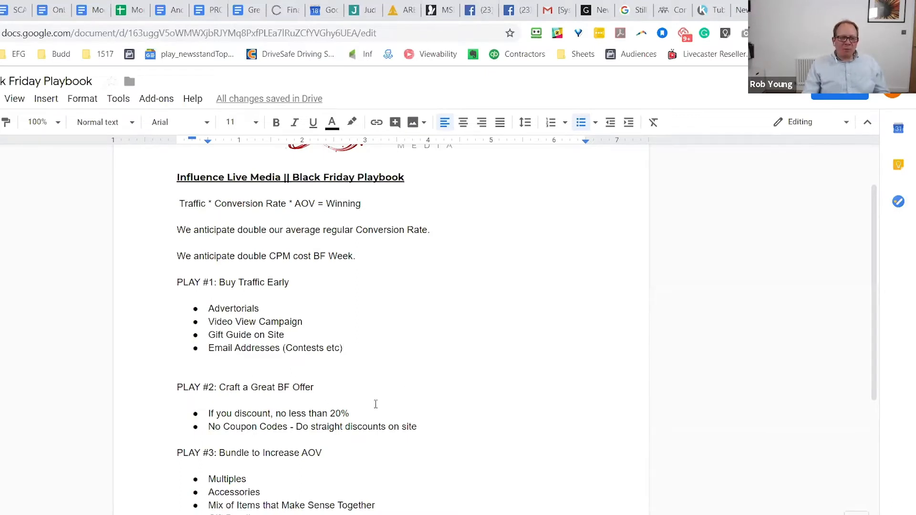
# Write the PLAY #2 bullet 'Stack your discounts (Email Subs get an extra 10% etc'.
pyautogui.click(350, 413)
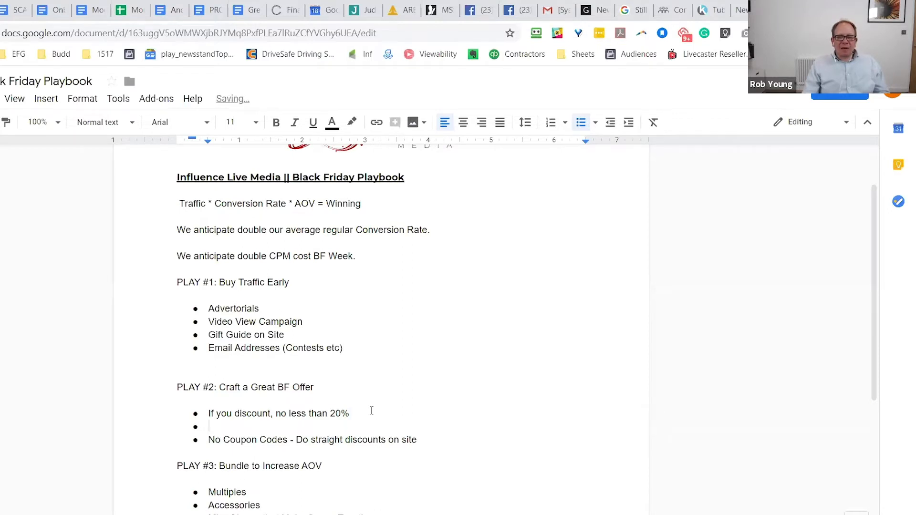
pyautogui.write('Stack your')
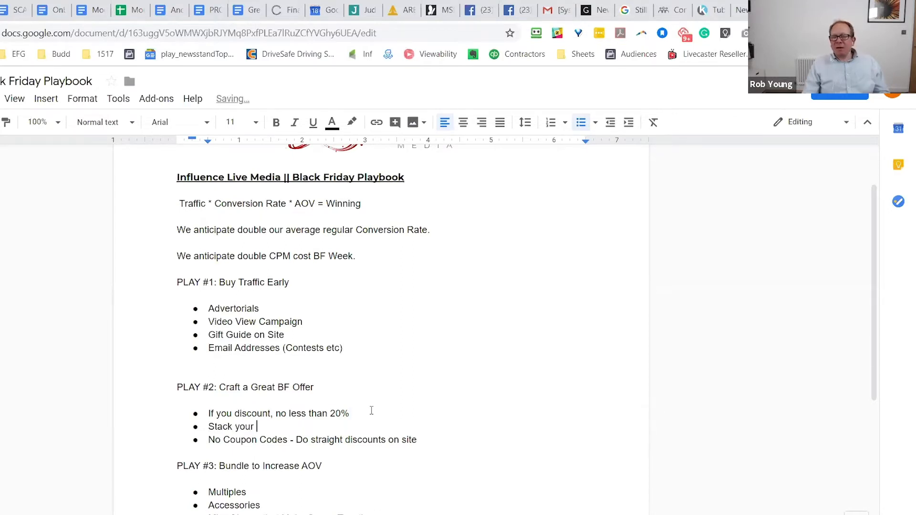
pyautogui.write('discoun')
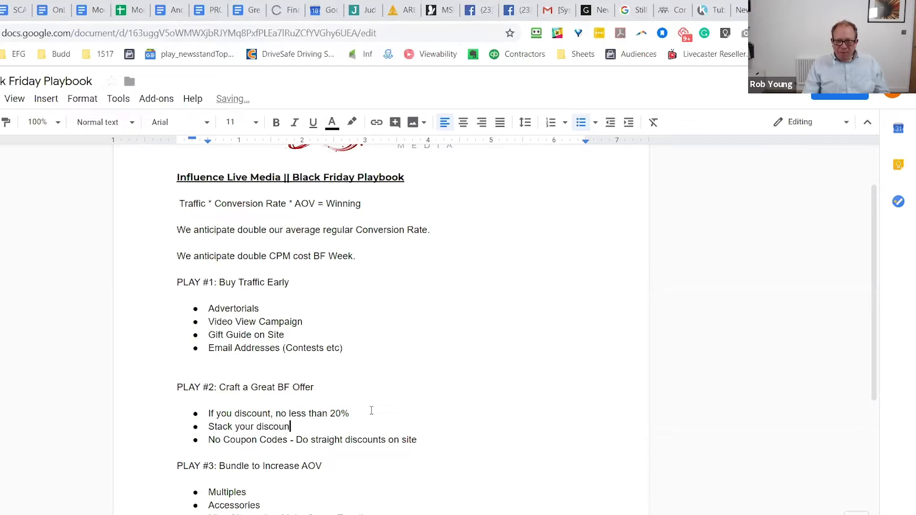
pyautogui.write('ts (Email Subs get an e')
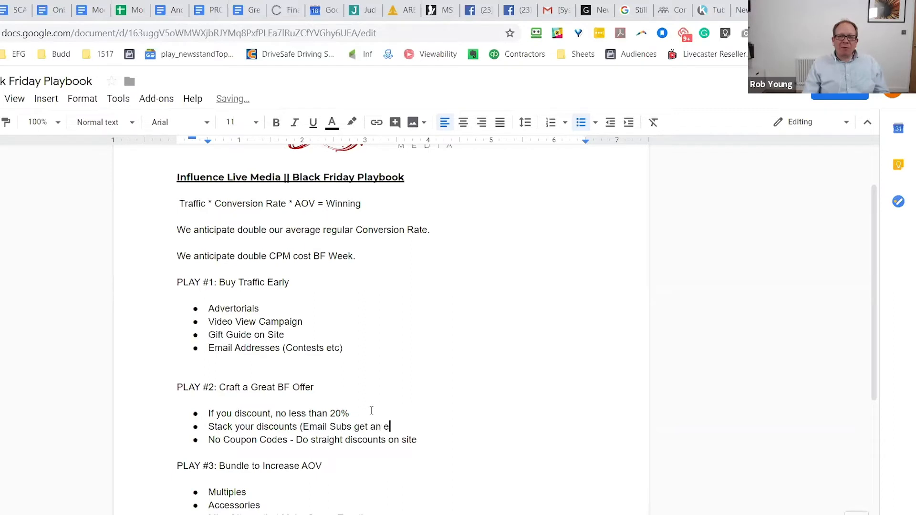
pyautogui.write('xtra 10')
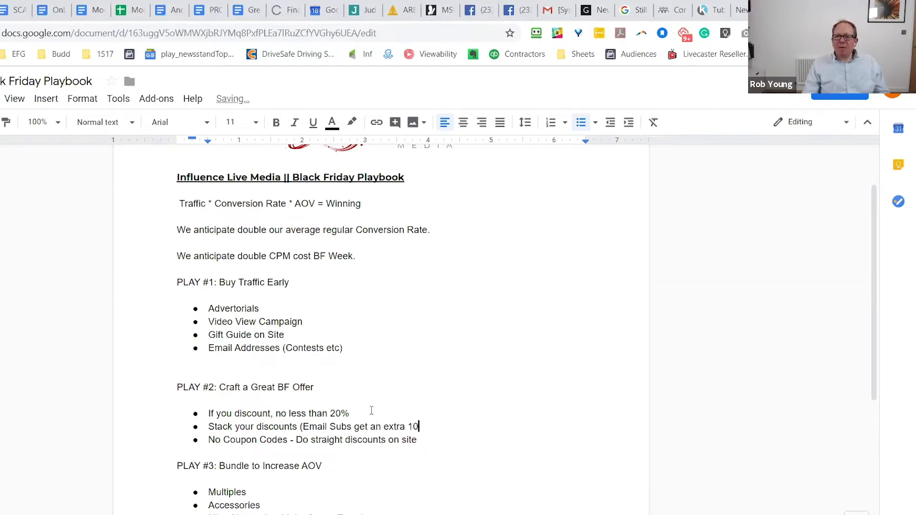
pyautogui.write('% e')
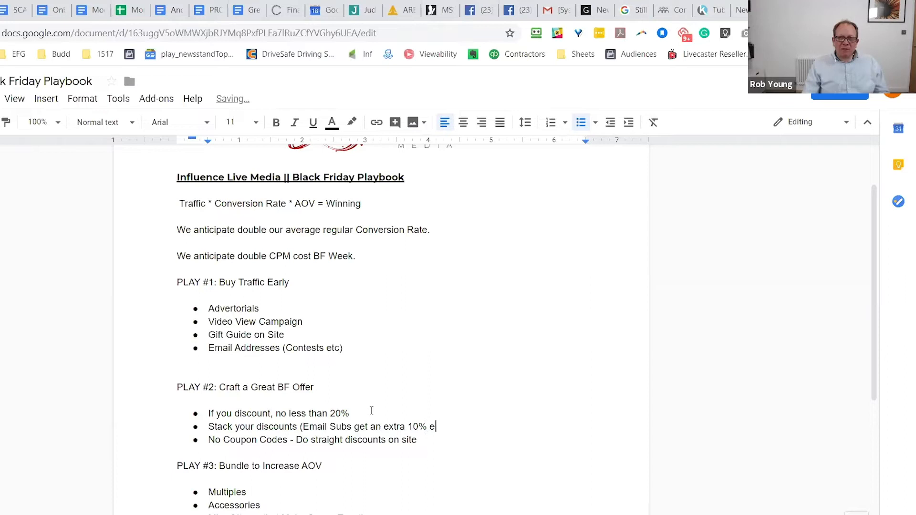
pyautogui.write('tc')
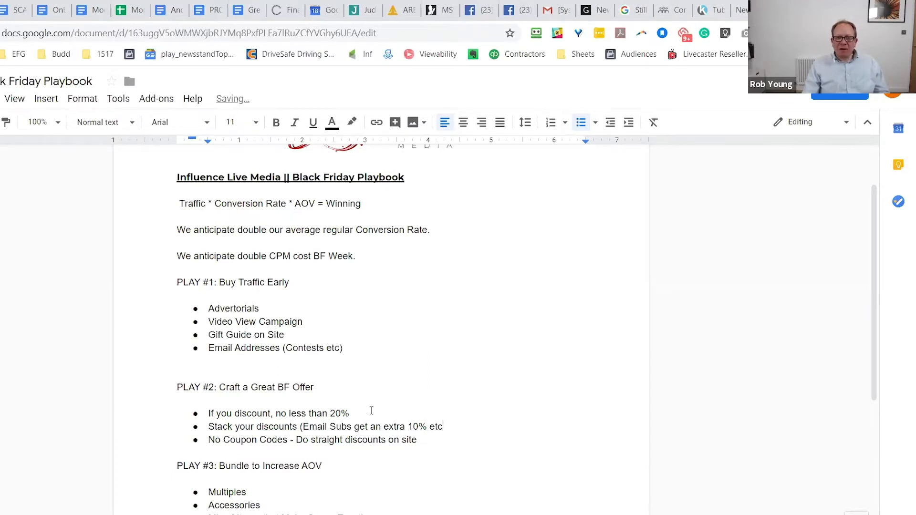
# Finish the stacking bullet with ') ...as a banner?'.
pyautogui.click(446, 426)
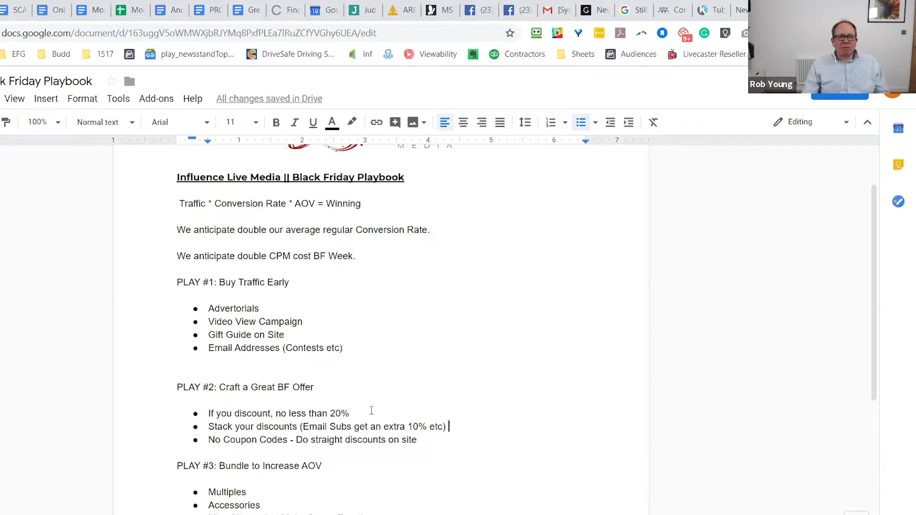
pyautogui.scroll(-3)
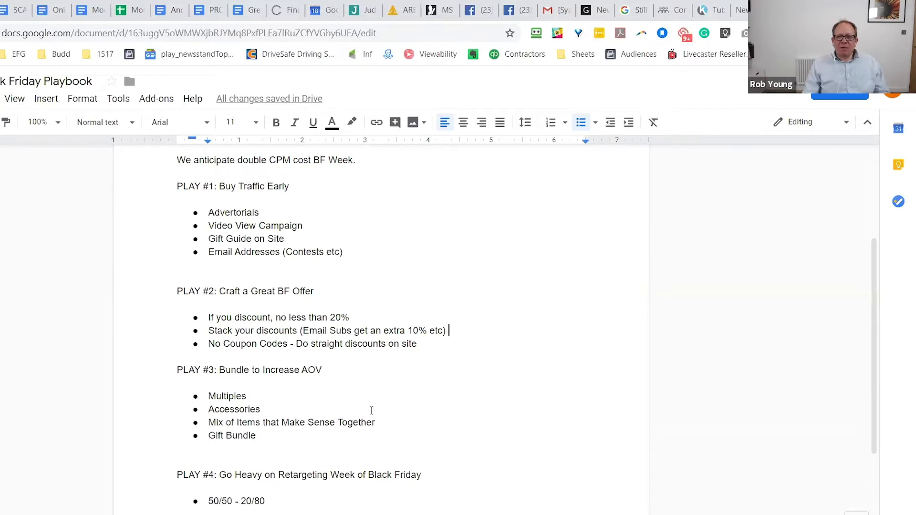
pyautogui.write('...as a b')
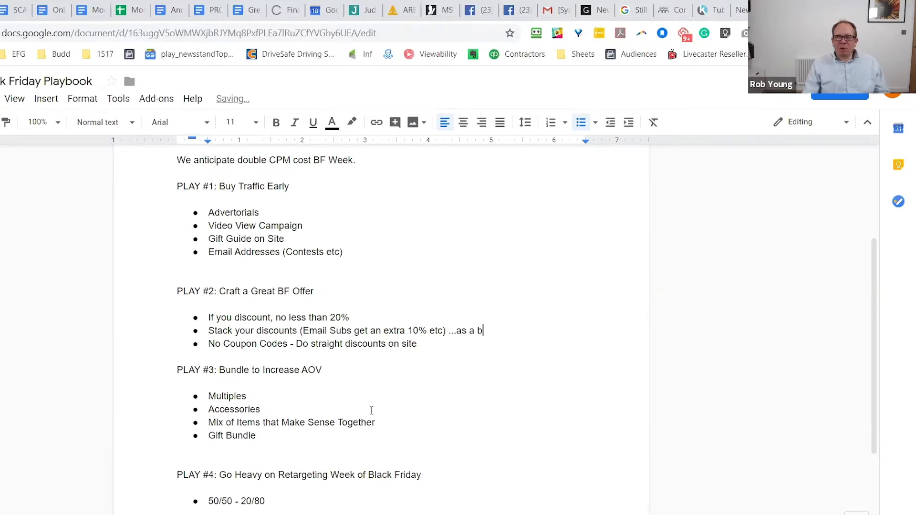
pyautogui.write('anner')
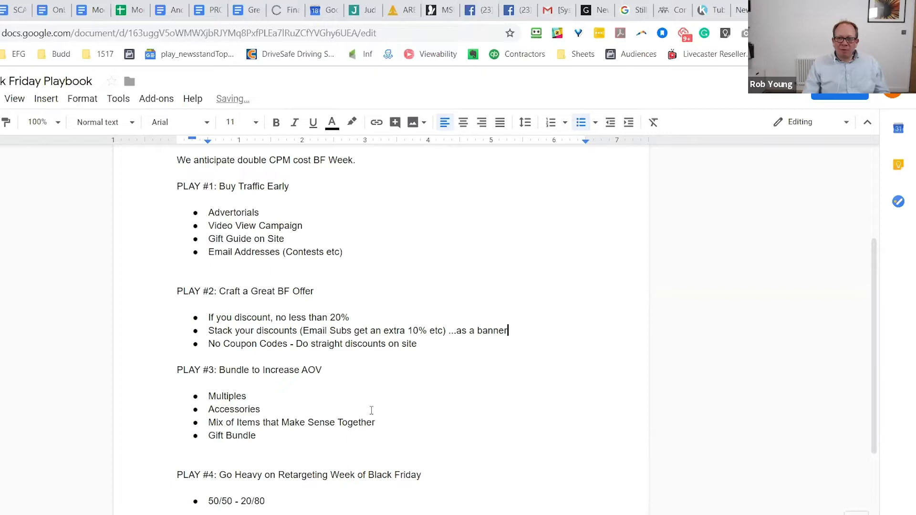
pyautogui.write('?')
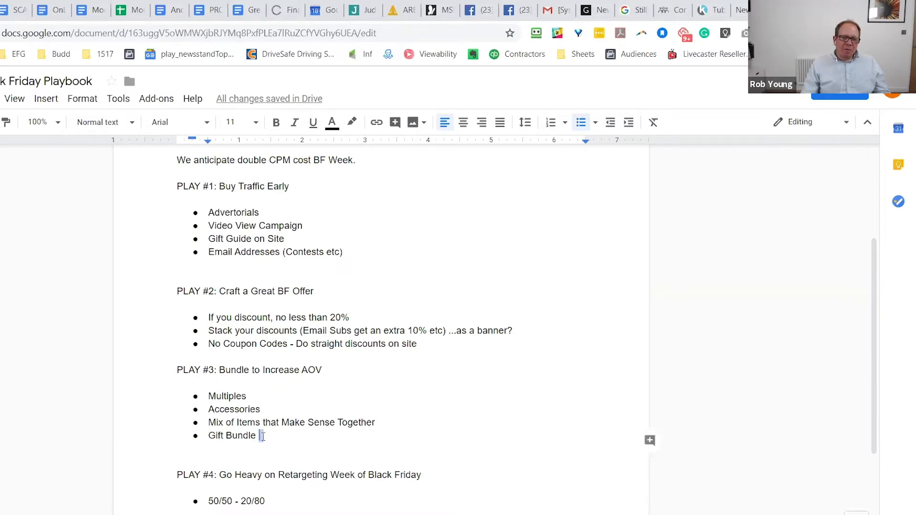
# Add a new PLAY #3 bullet 'Start a week ahead of BF....available now'.
pyautogui.press('enter')
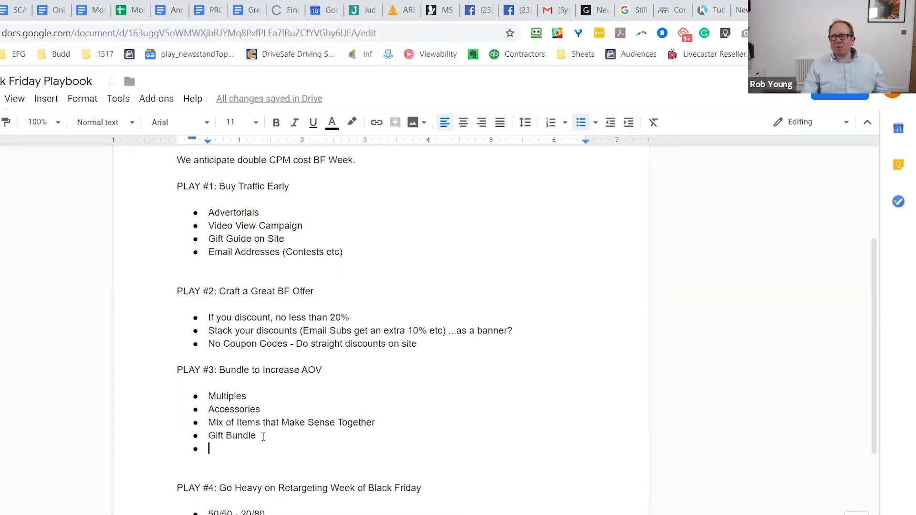
pyautogui.write('Start a')
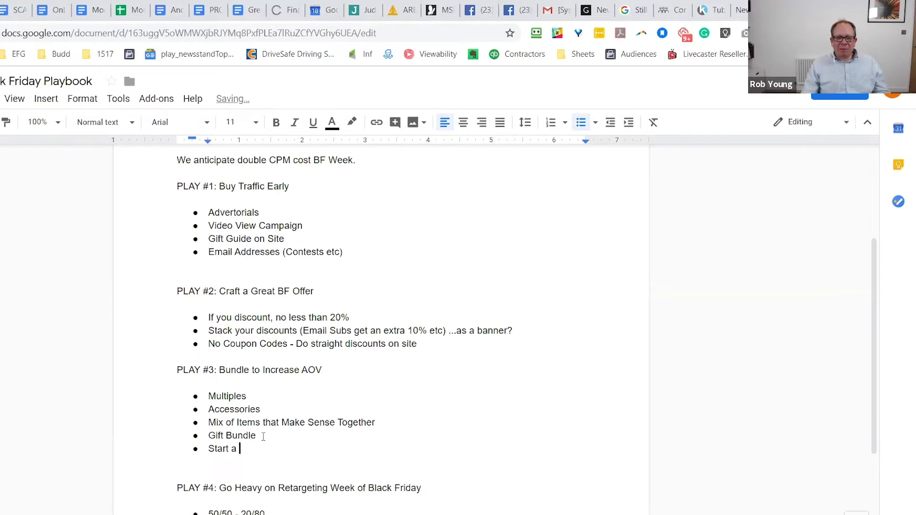
pyautogui.write('week ahead')
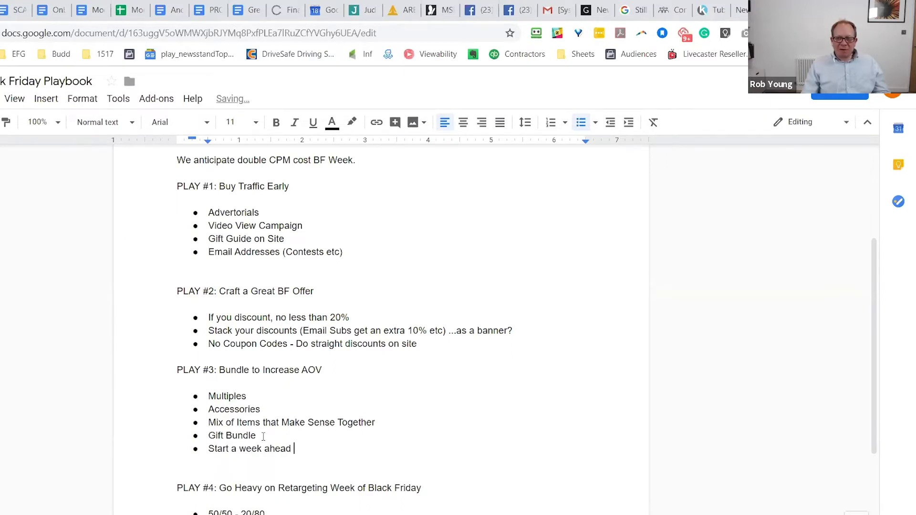
pyautogui.write('of BF')
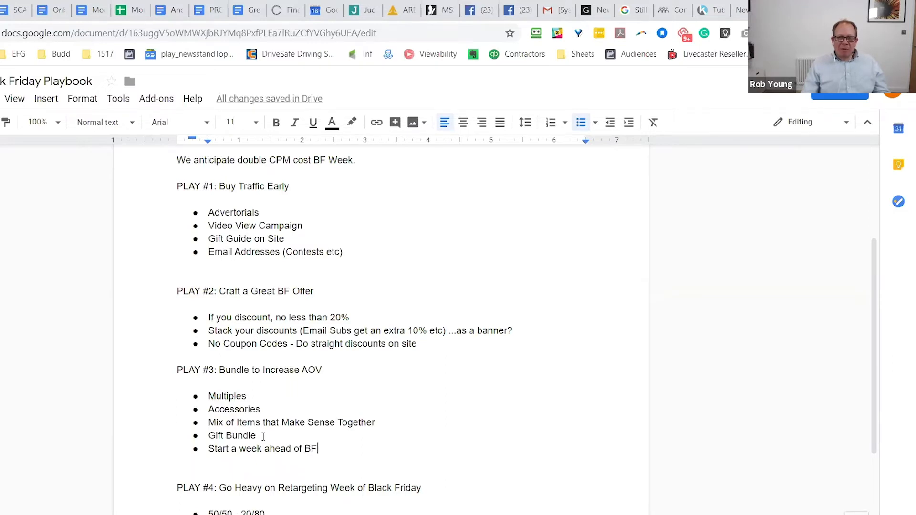
pyautogui.write('…')
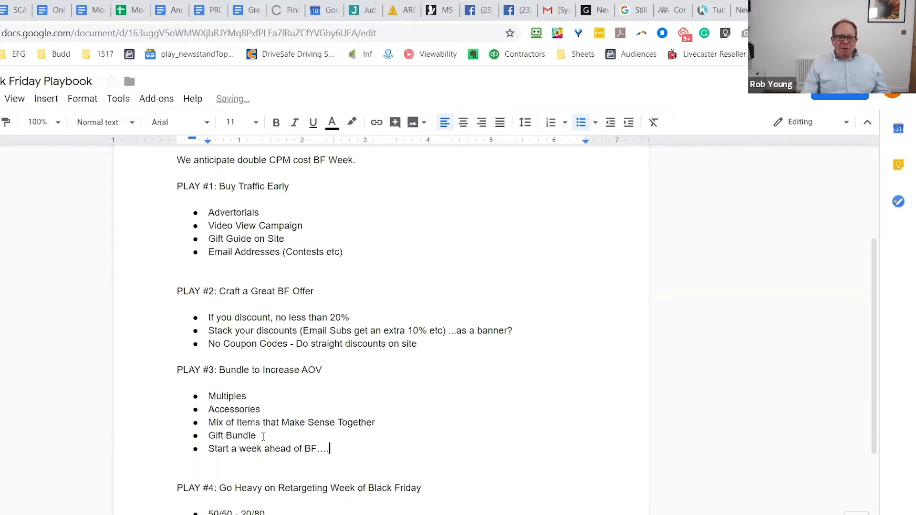
pyautogui.write('available now')
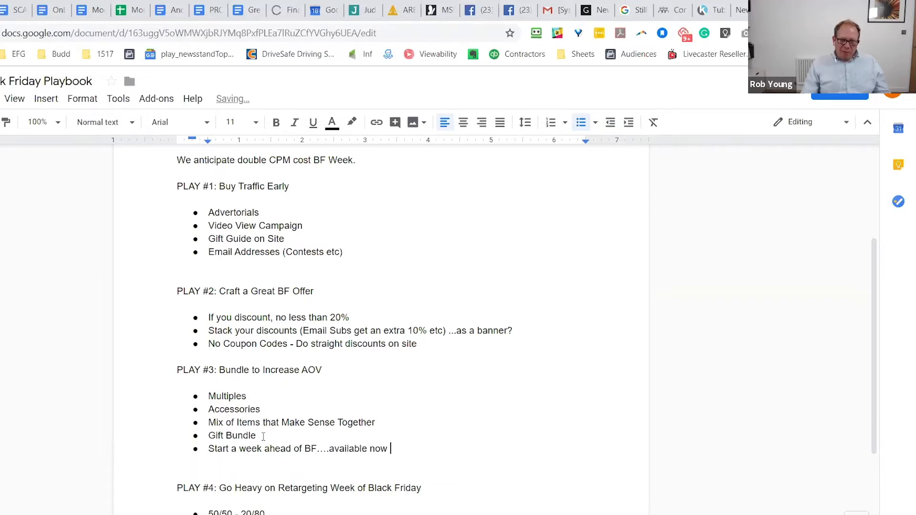
# End the bullet with '(BIG Bundles)', replacing the initially typed 'Get'.
pyautogui.write('(Get')
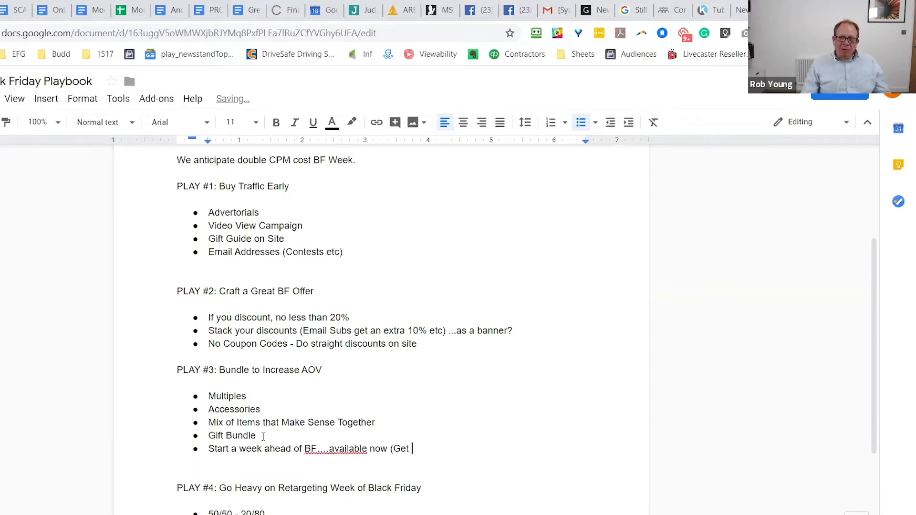
pyautogui.press('BackSpace')
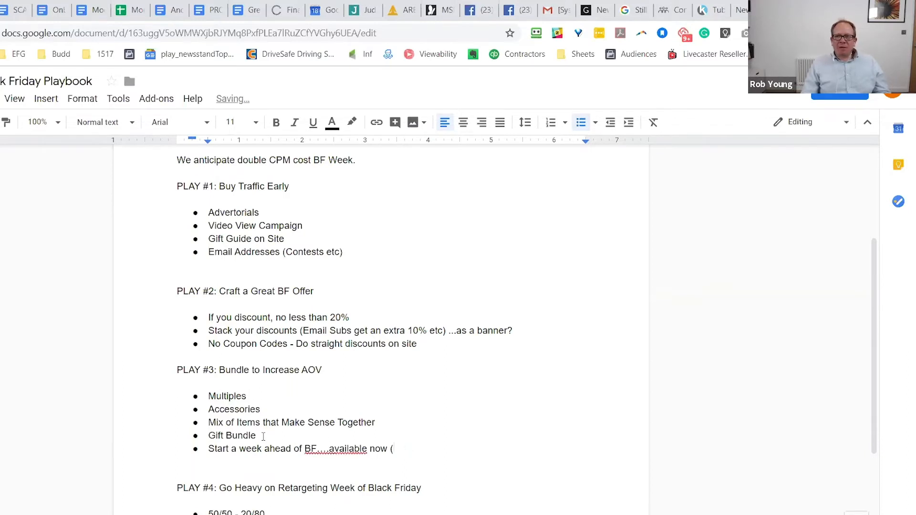
pyautogui.write('BIG')
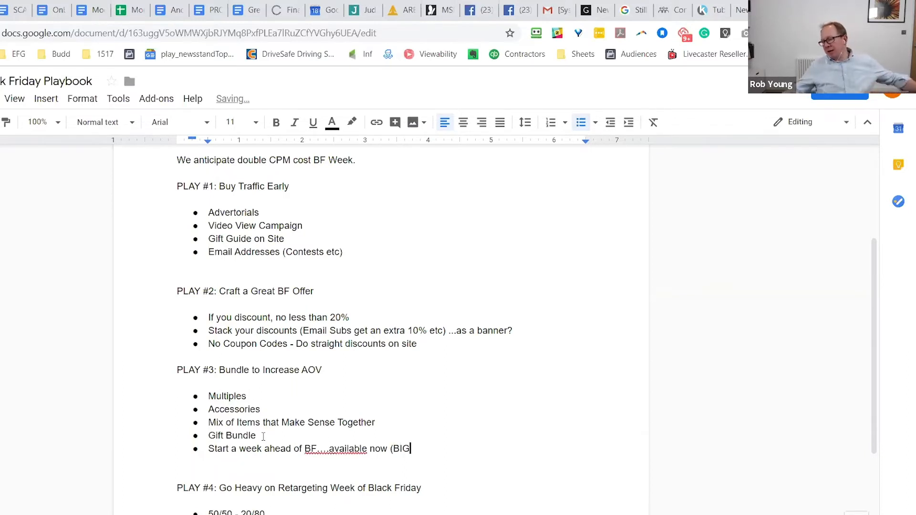
pyautogui.write('Bundles)')
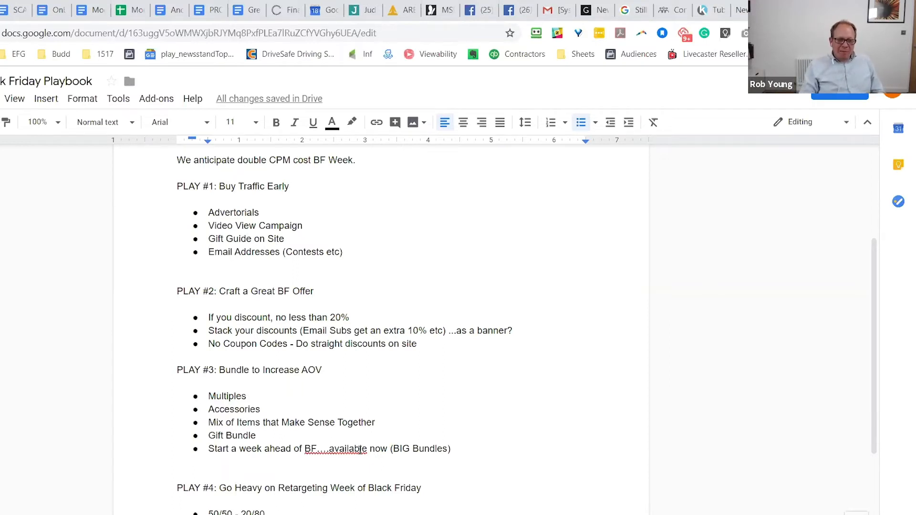
# Place the cursor in the PLAY #4 bulleted list.
pyautogui.click(361, 448)
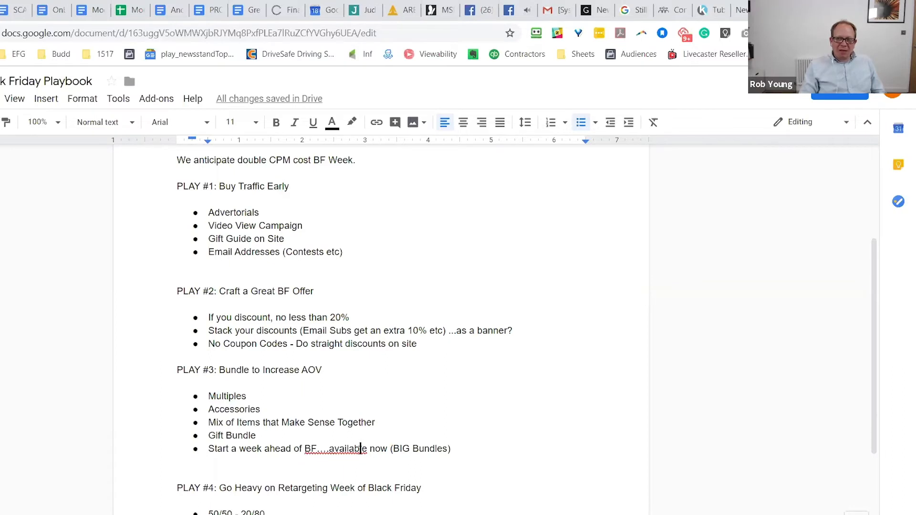
pyautogui.moveTo(287, 458)
pyautogui.write('Heavy on Objectives')
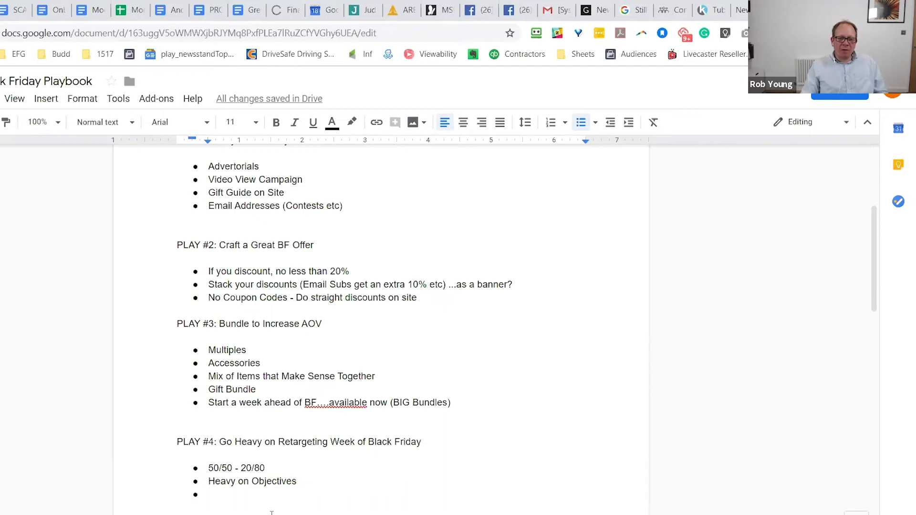
# Create the 'Other notes' dashed list with Charity, Anti-Black Friday and the 'Best Gift I Ever Gave' review note.
pyautogui.write('Other notes')
pyautogui.write('Charity')
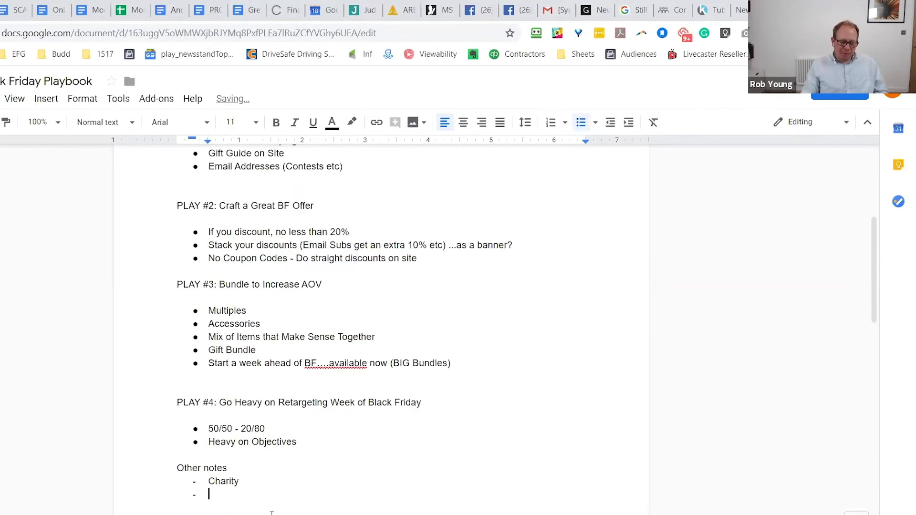
pyautogui.write('Anti-')
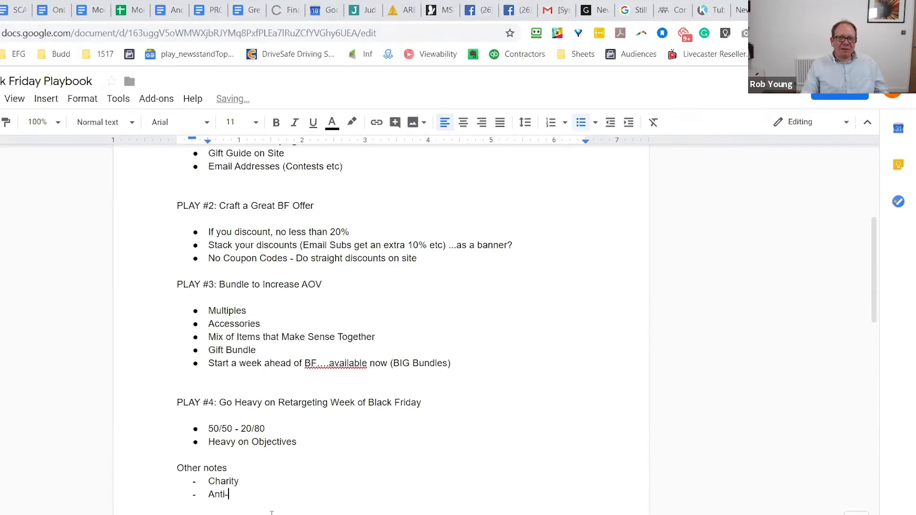
pyautogui.write('Black')
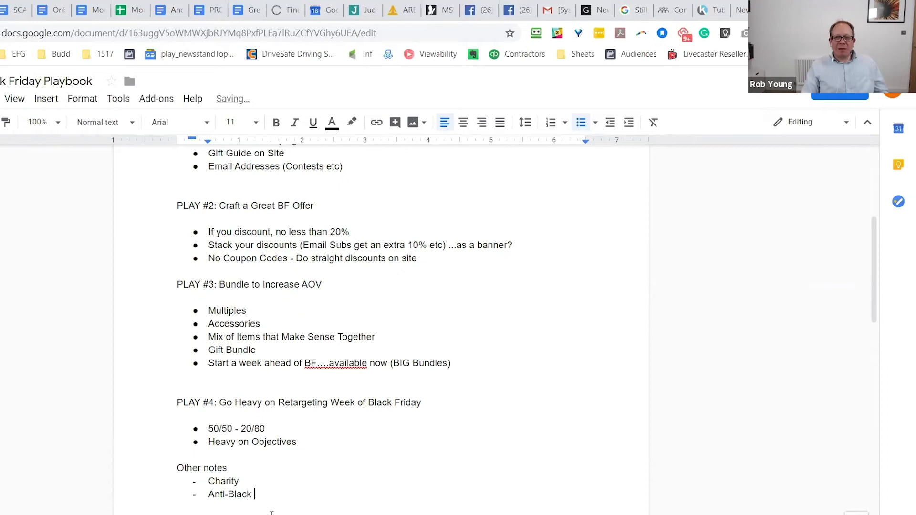
pyautogui.write('Friday')
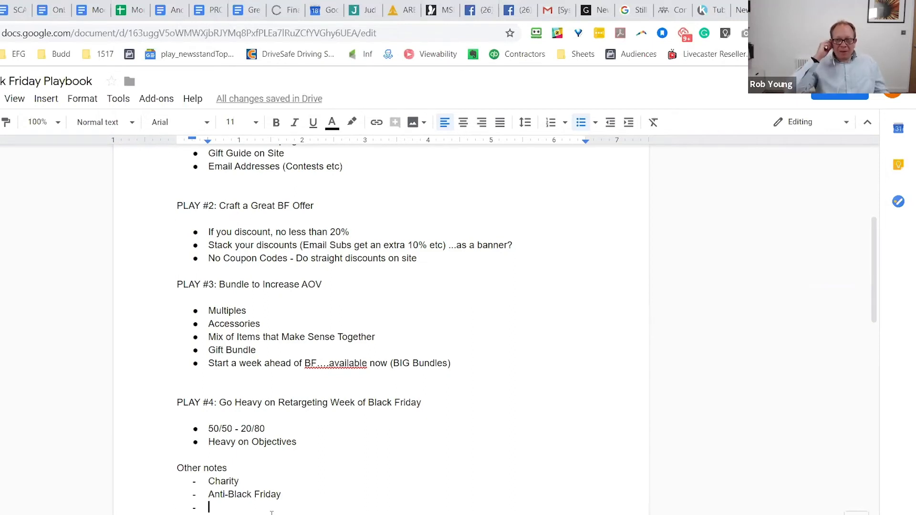
pyautogui.write('Review at top of Ad that calls it the "Best Gift I Ever Give"')
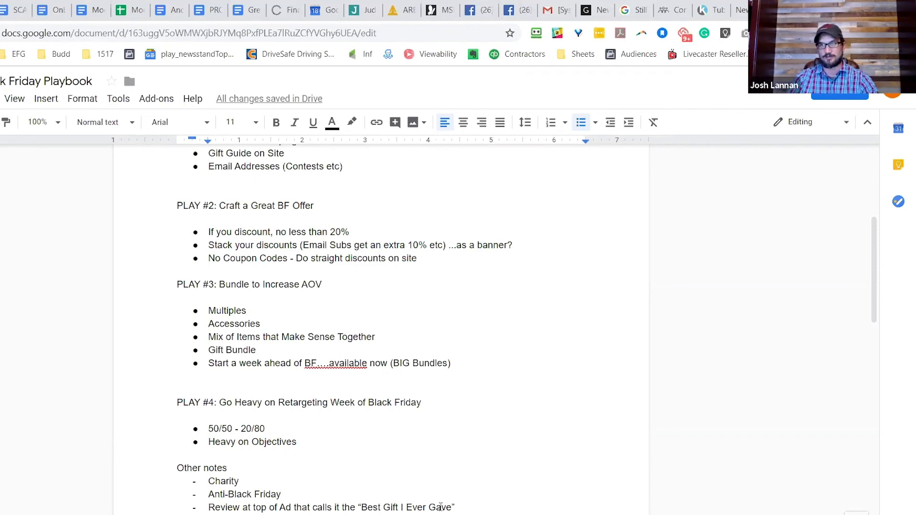
# Append '(REI - Unique Twist Based on Brand Values)' to the Anti-Black Friday note.
pyautogui.write('(REI - Unique Twist Based on Brand Values)')
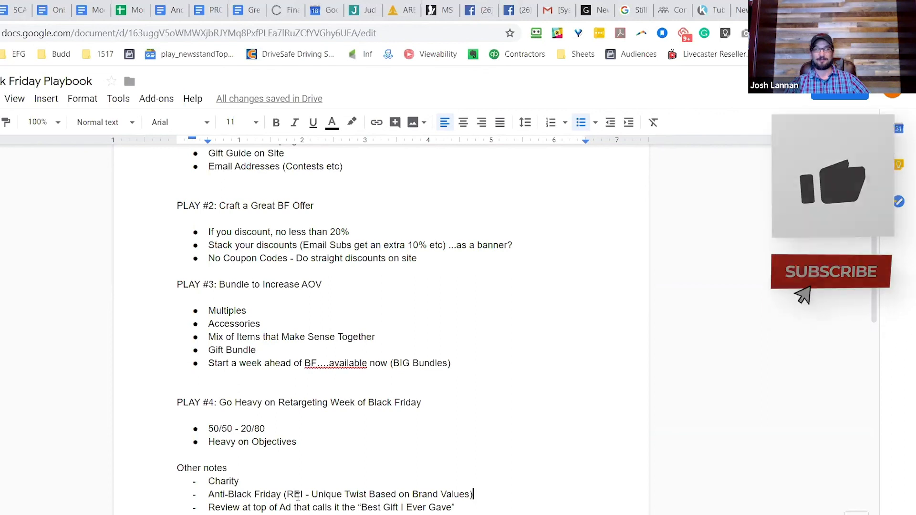
pyautogui.click(830, 271)
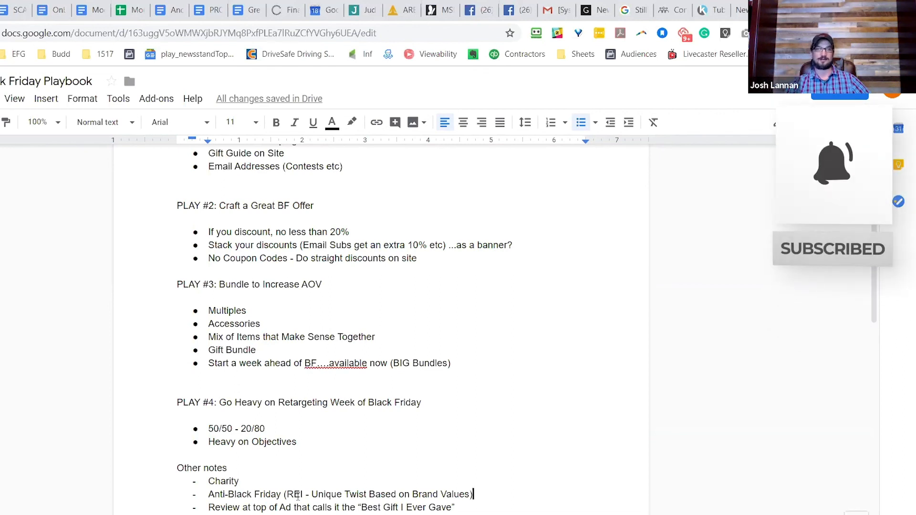